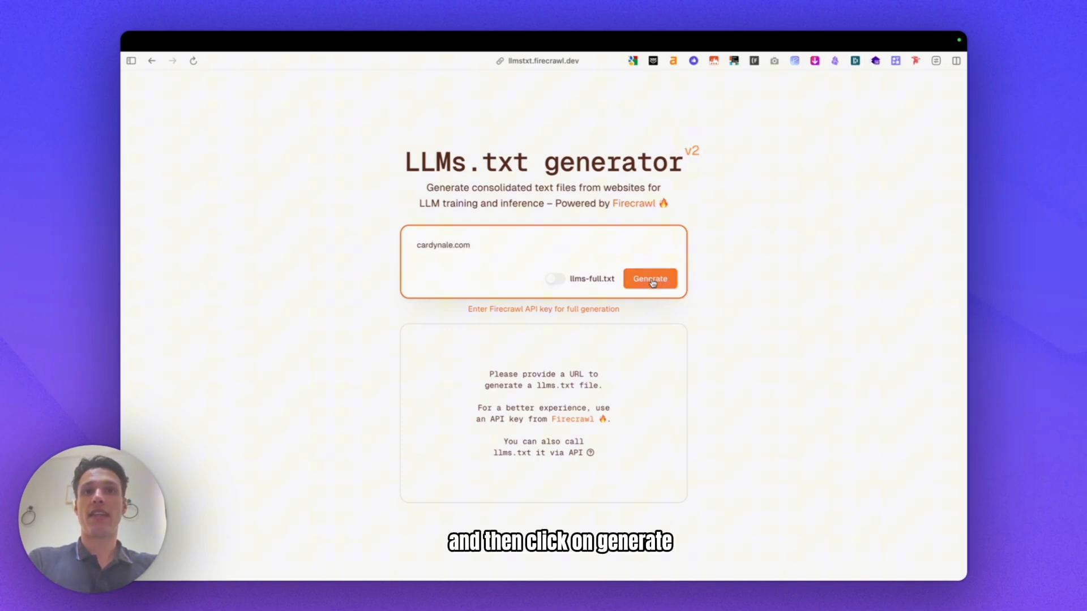
- Run the generator on cardynale.com to produce its consolidated llms.txt
click(650, 278)
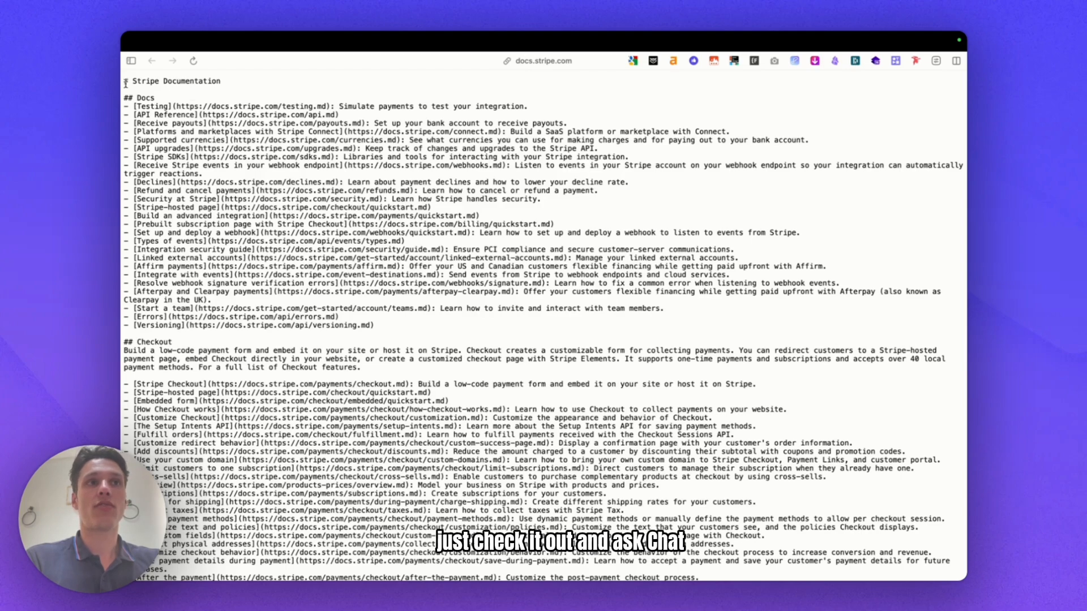
- Scroll through Stripe's raw llms.txt listing of markdown doc links
scroll(down, 3)
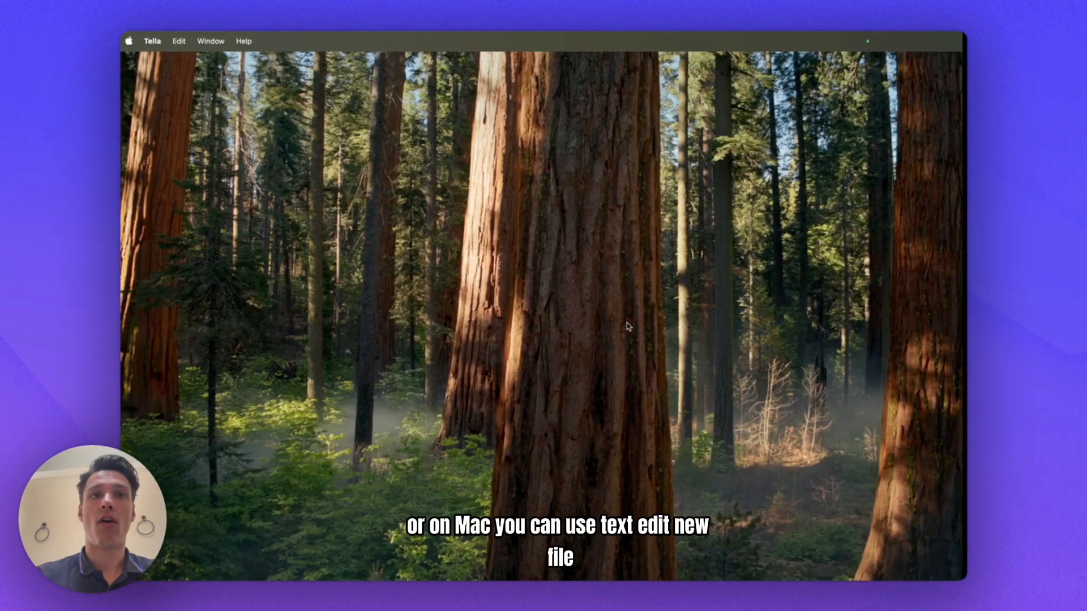
- Launch TextEdit from Raycast by searching "tex"
text(tex)
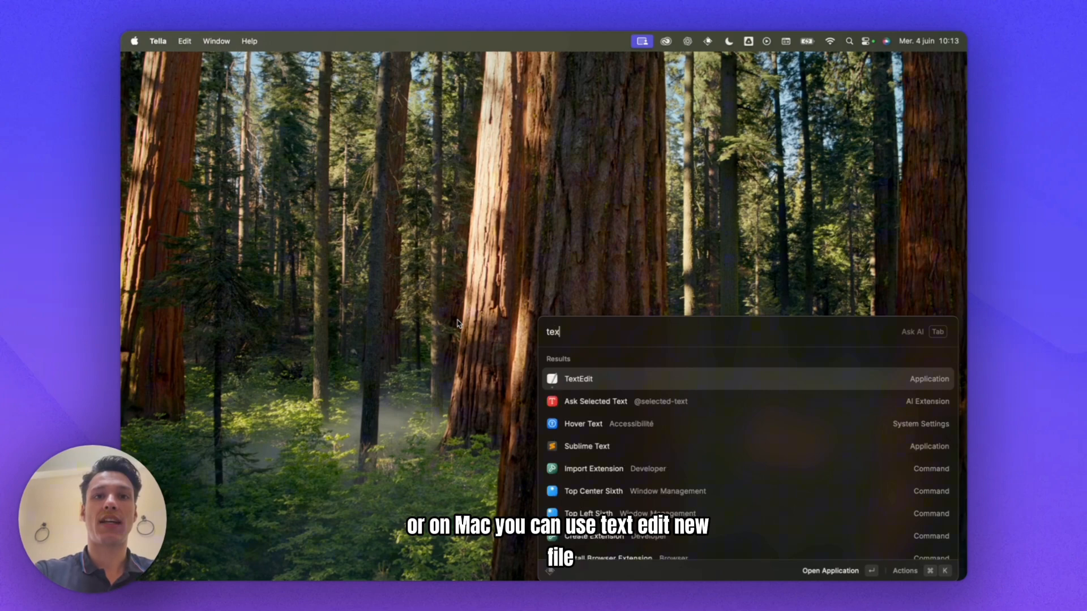
click(577, 378)
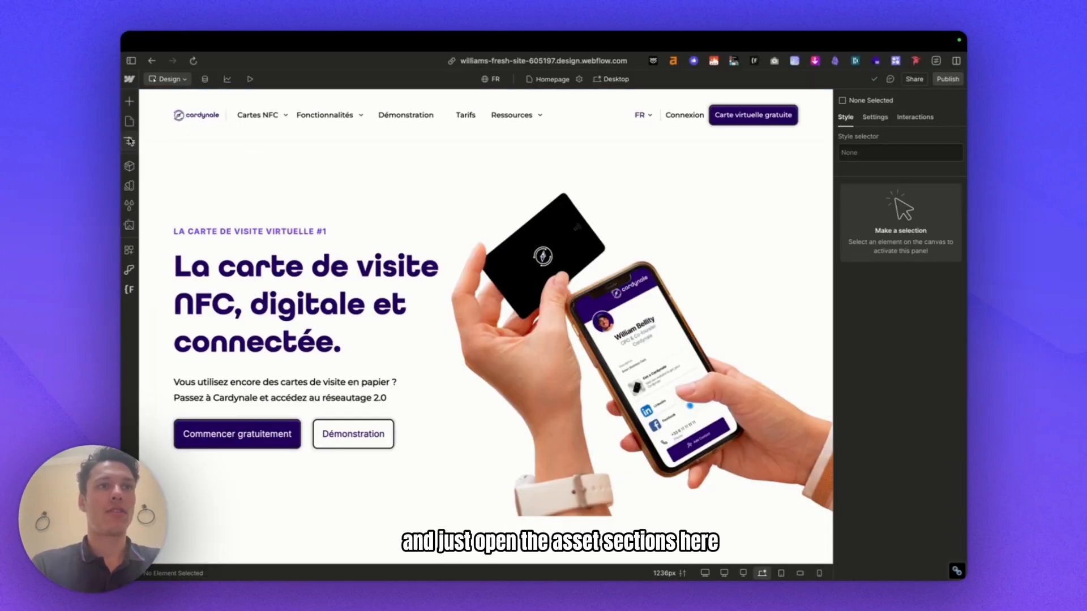
- Upload llms.txt from the Downloads folder into the site's assets
click(129, 225)
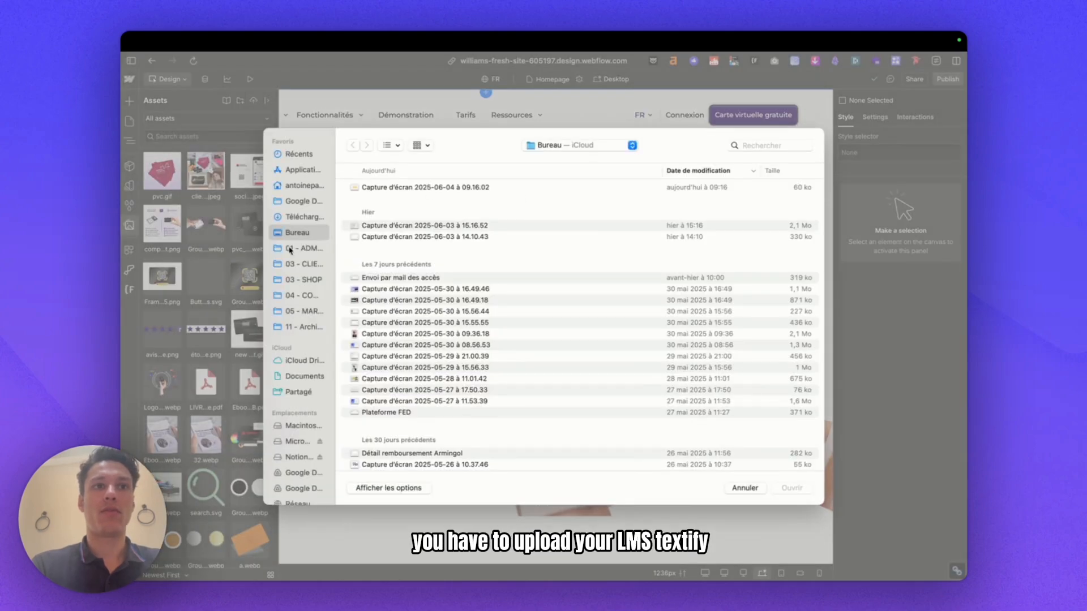
click(299, 218)
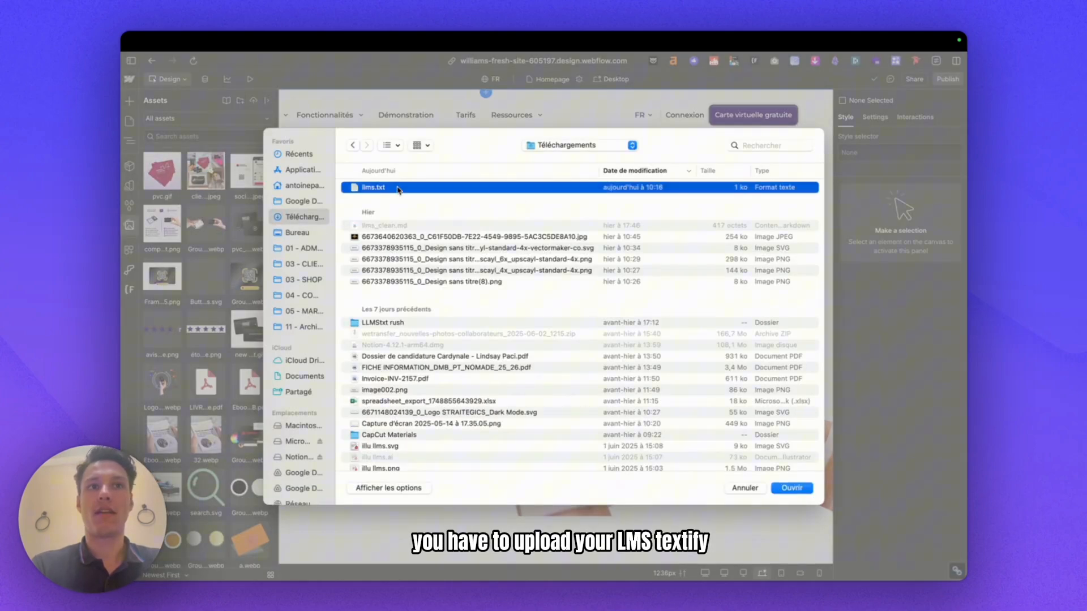
click(792, 488)
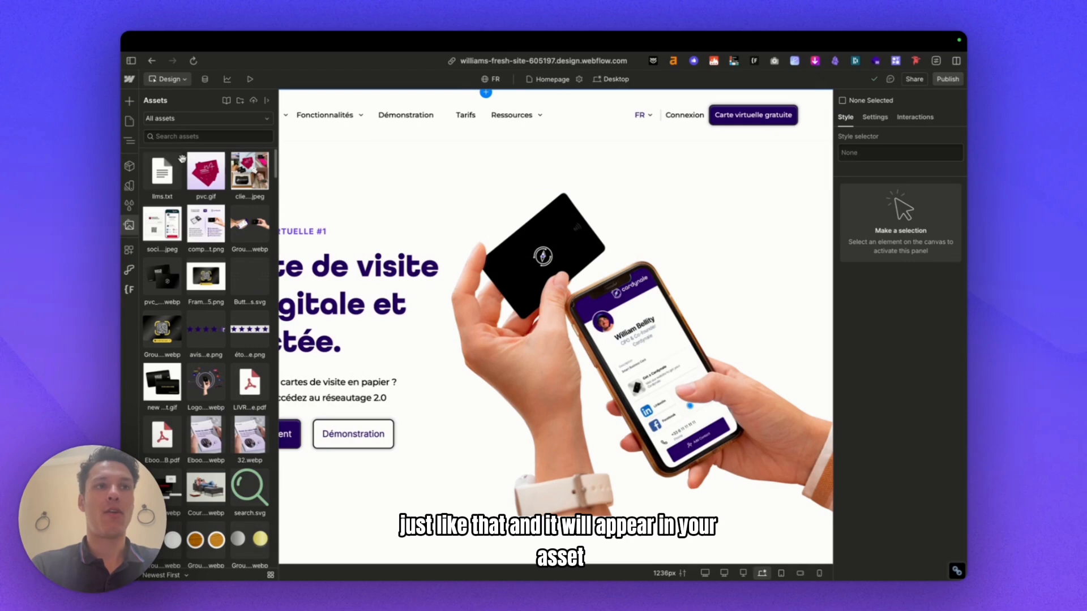
- Copy the llms.txt asset's hosted link and publish the site to the selected domains
click(192, 162)
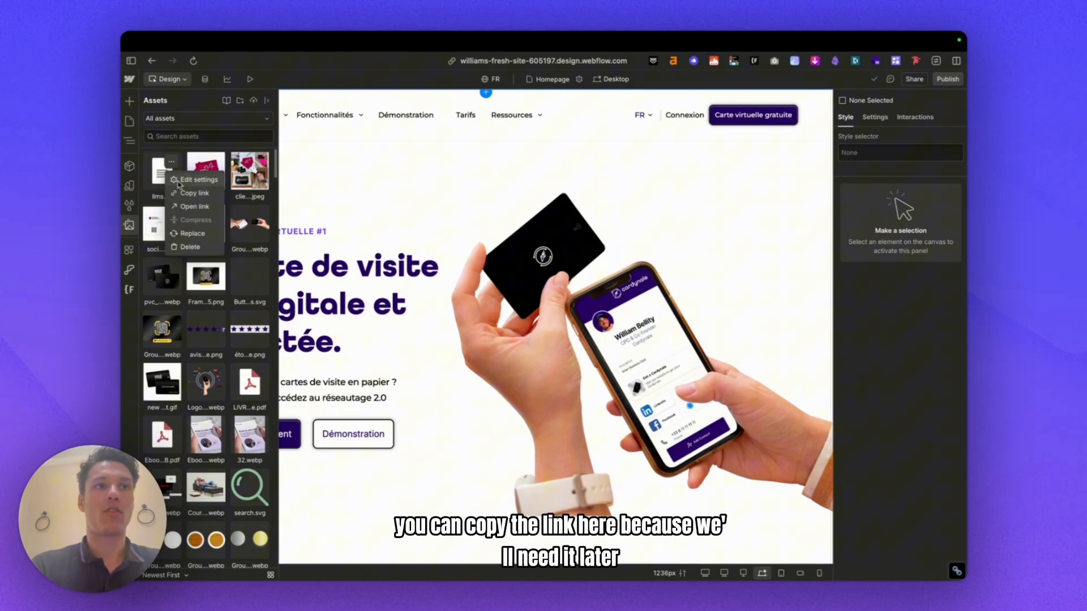
click(194, 192)
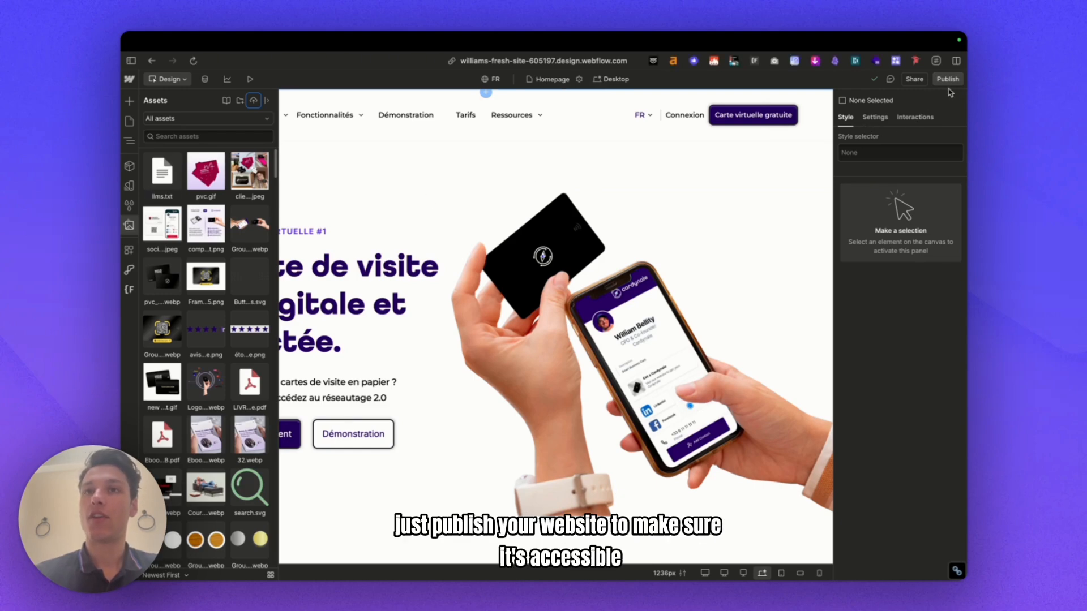
click(948, 78)
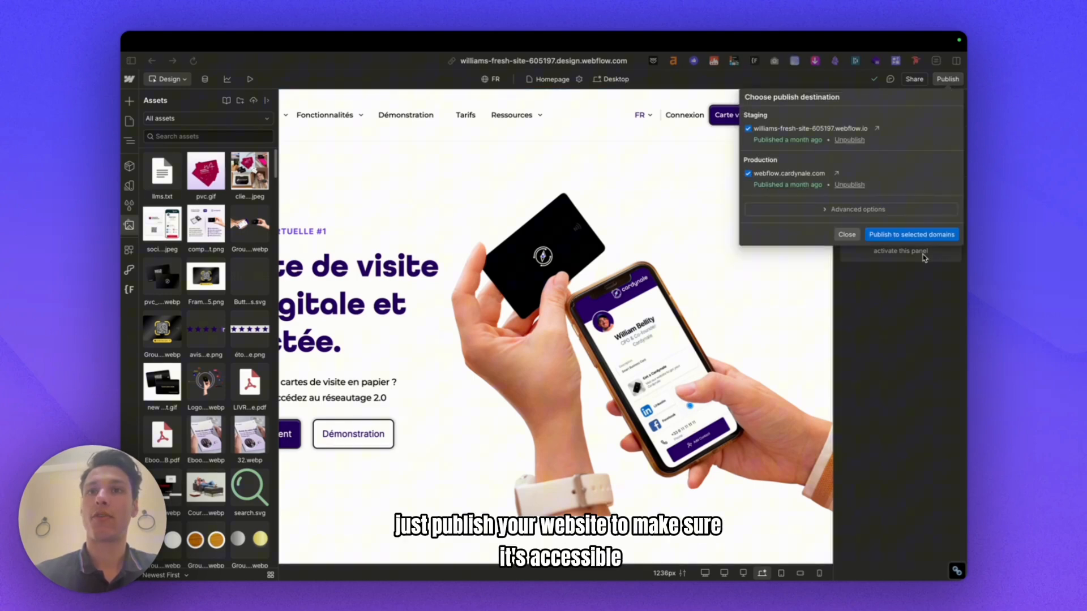
click(911, 234)
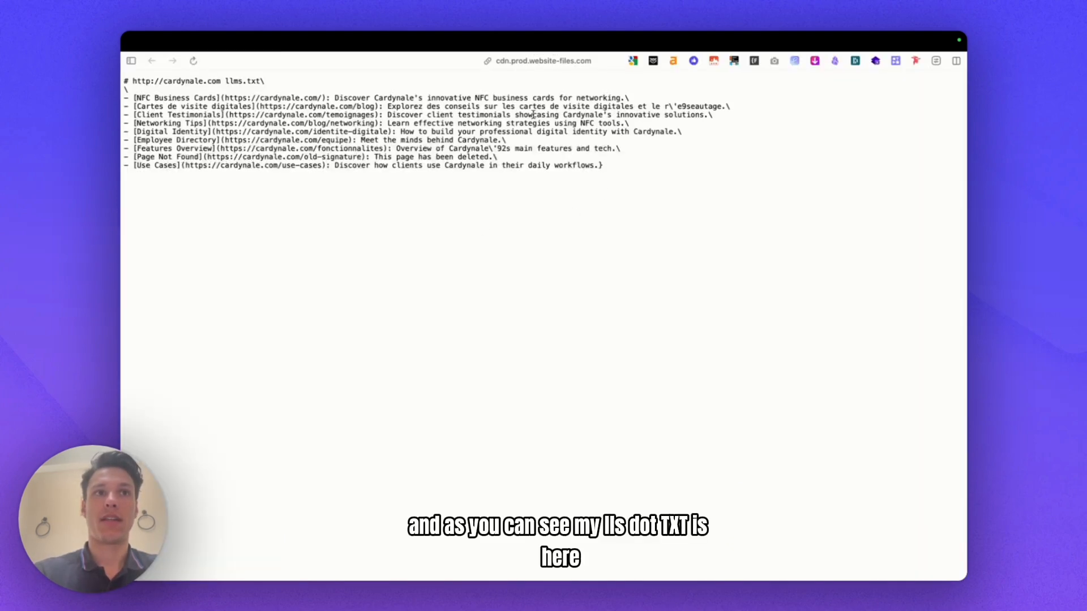
mouse_move(513, 201)
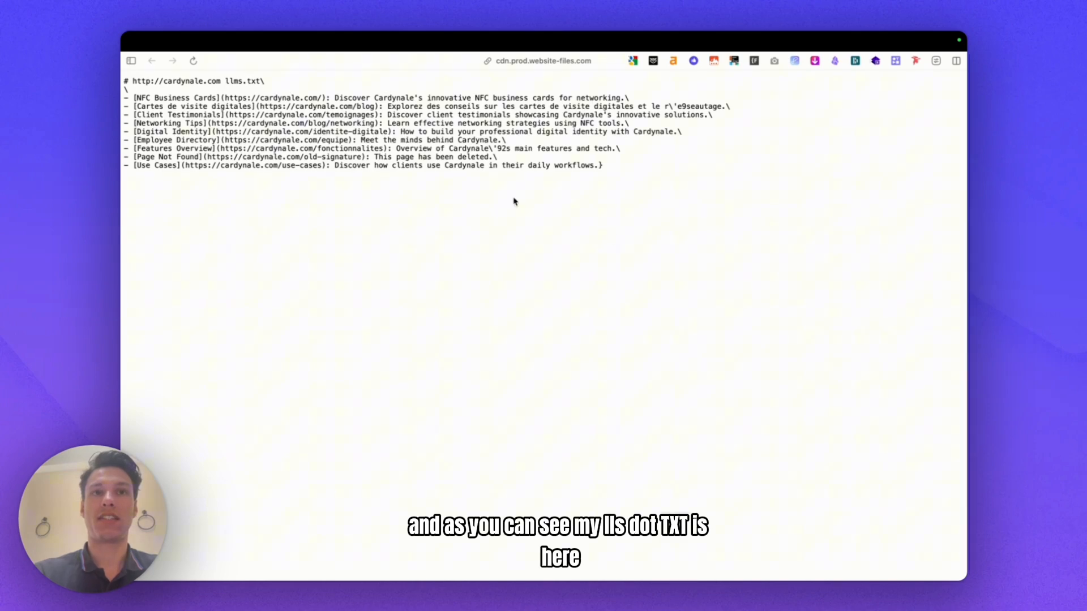
- Load the copied cdn.prod.website-files.com link to view the hosted llms.txt
click(543, 60)
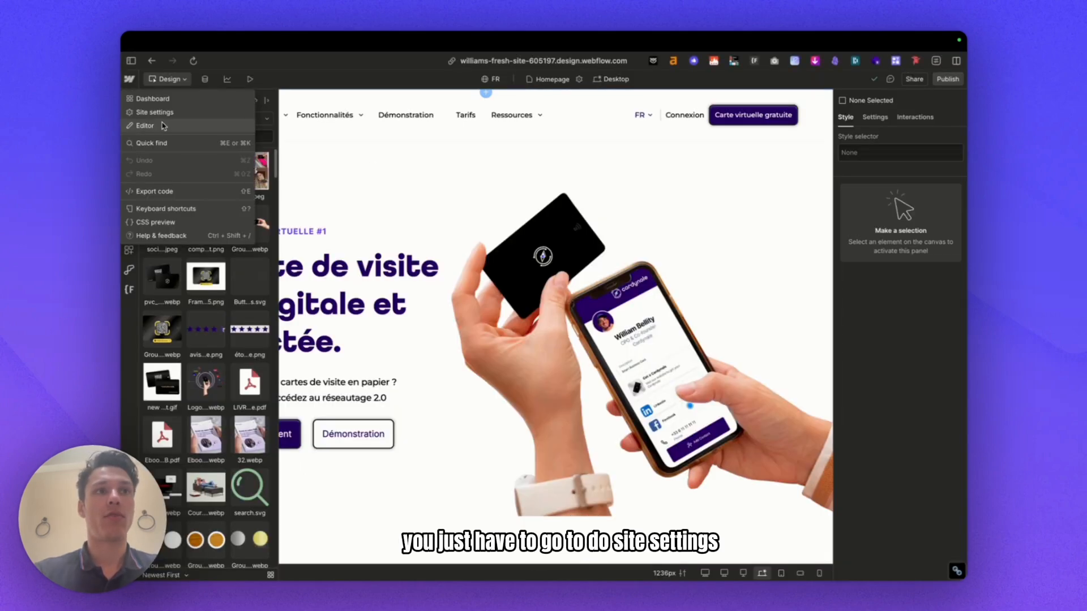
- Save a 301 redirect from /llms.txt to the asset's hosted URL in Site settings > Publishing
click(154, 112)
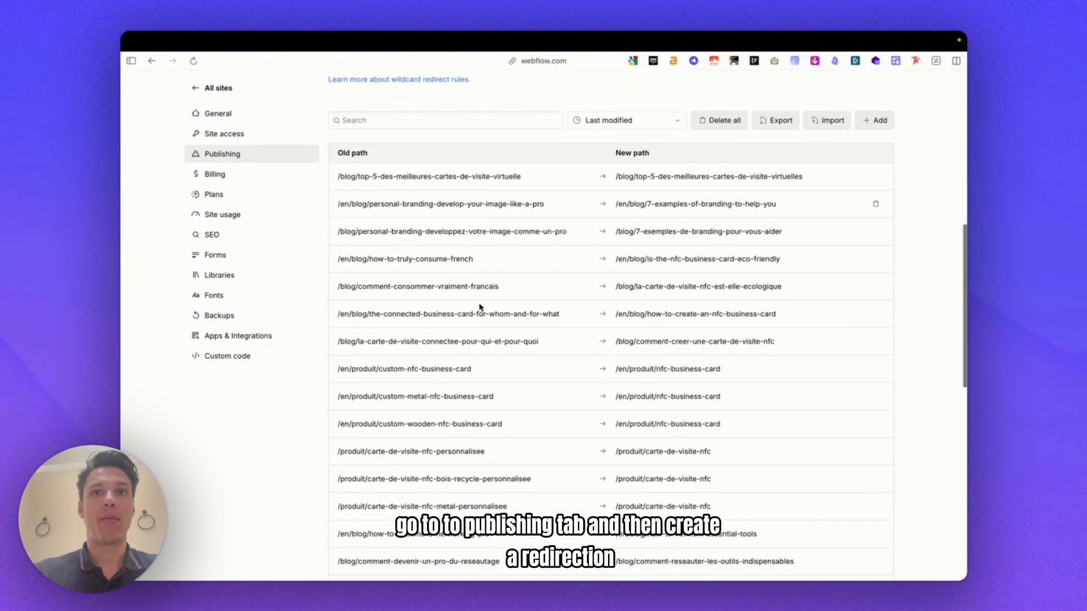
click(874, 120)
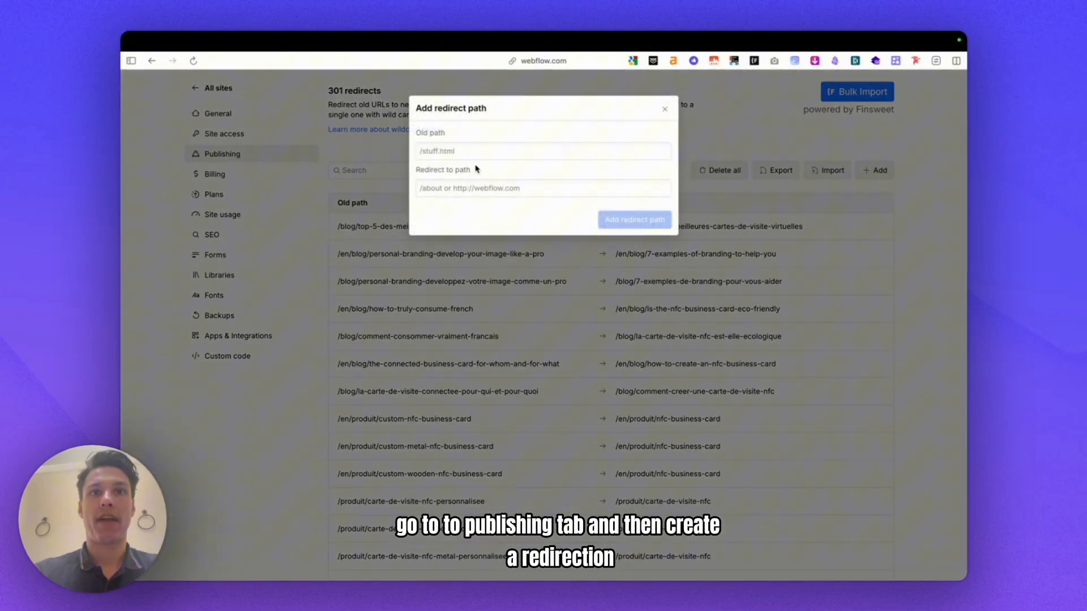
click(542, 151)
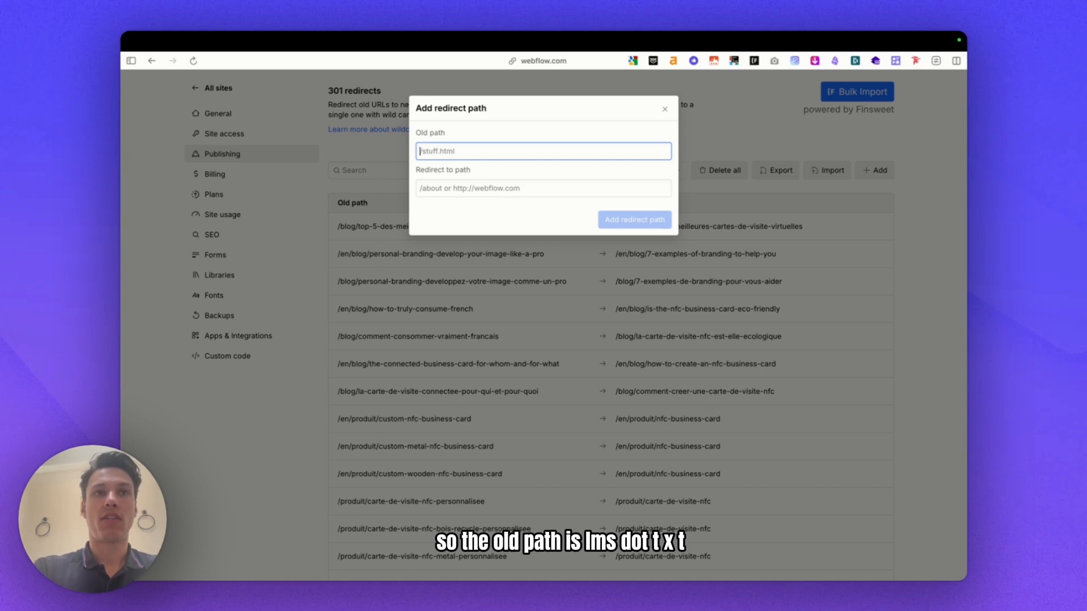
text(/lms)
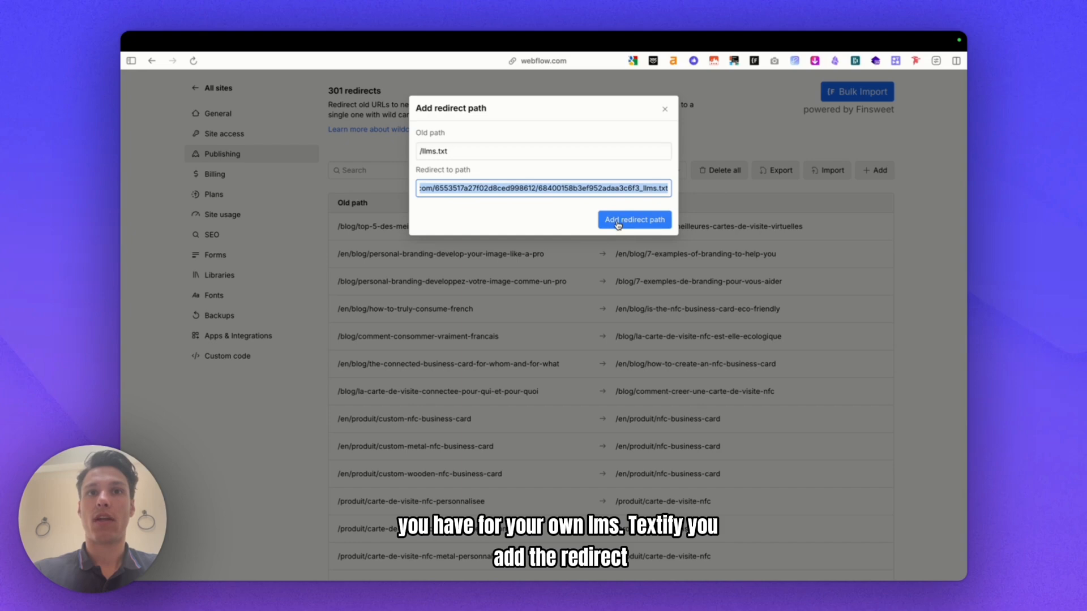
click(633, 220)
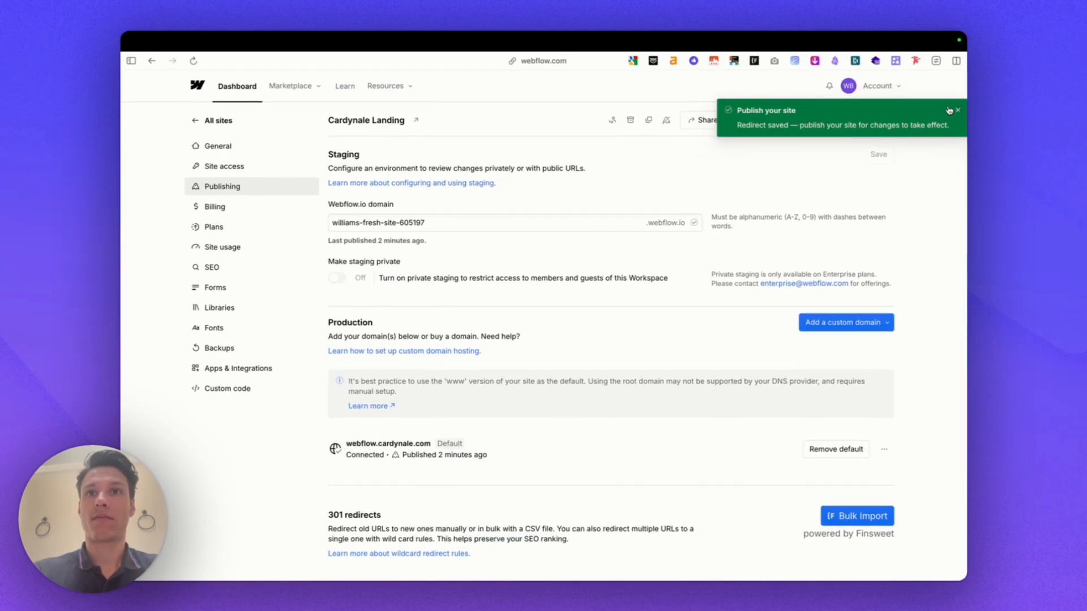
click(864, 120)
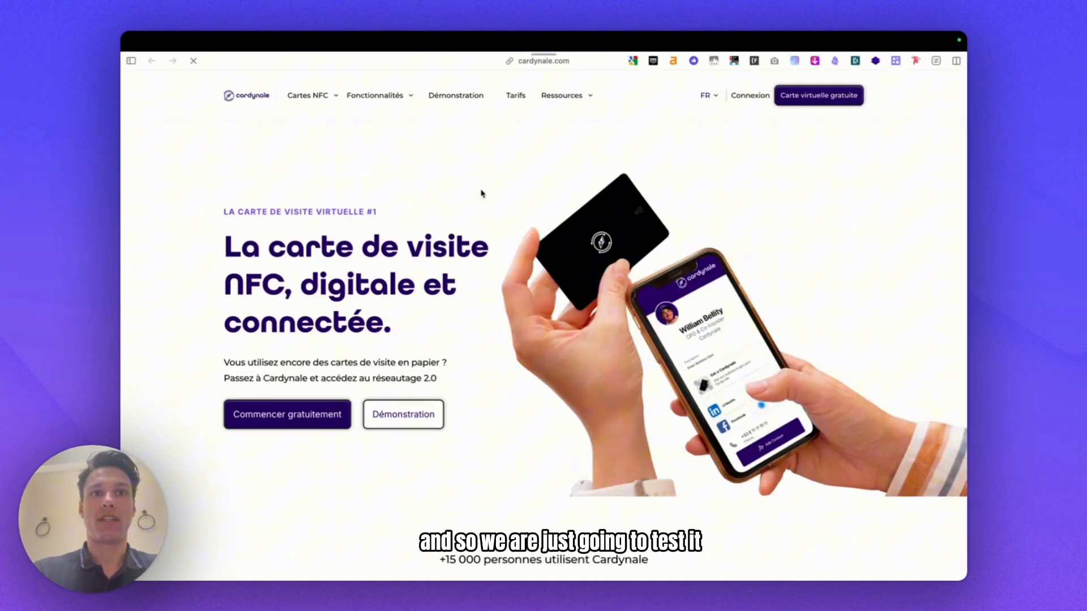
- Visit cardynale.com/llms.txt to confirm the redirect serves the file
click(543, 60)
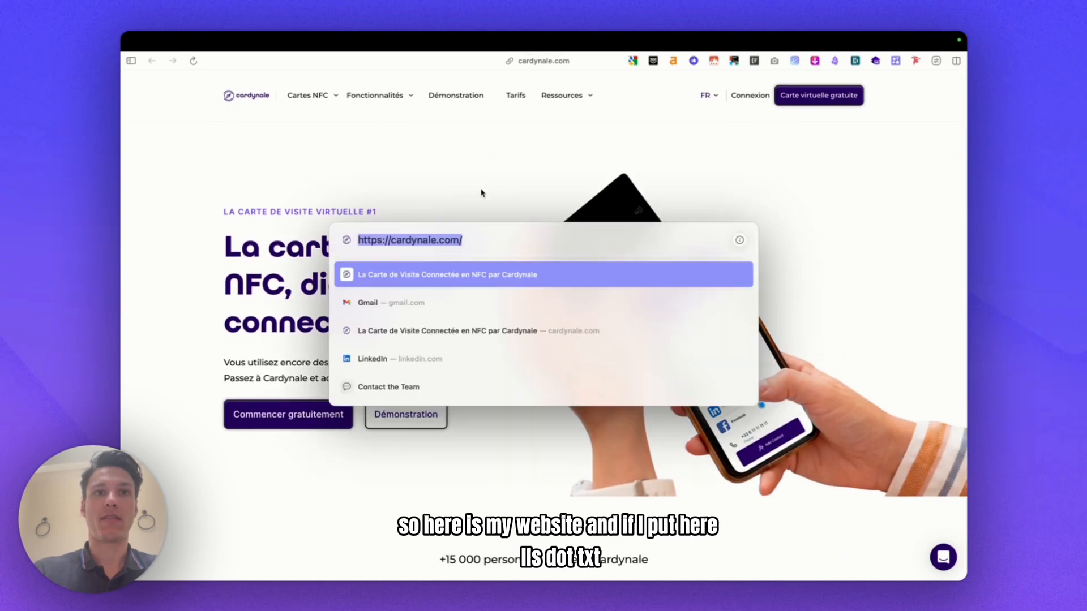
text(llmstxt.cloud)
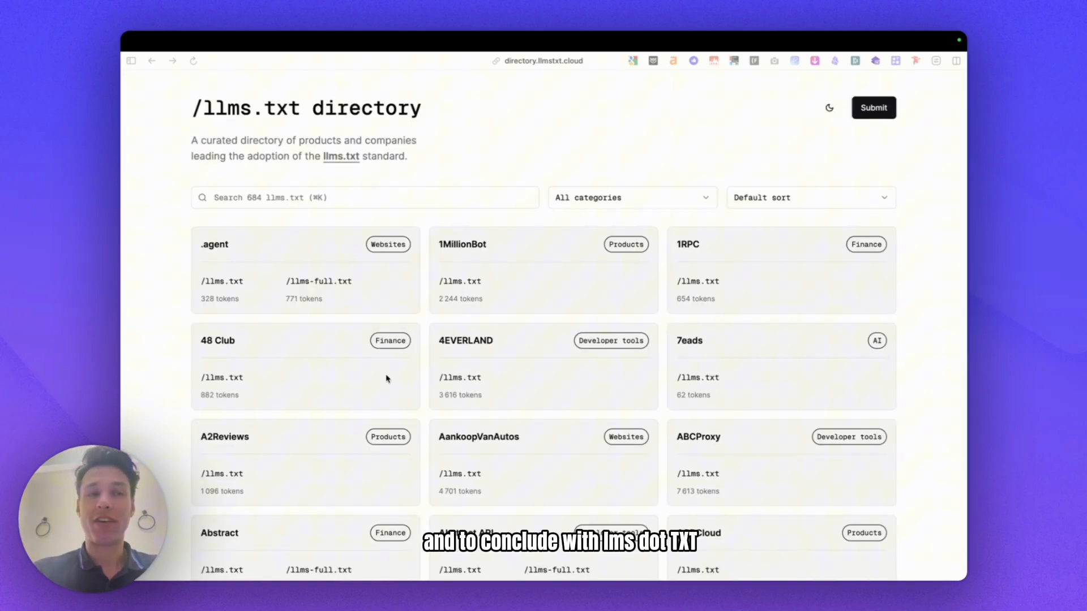
mouse_move(548, 373)
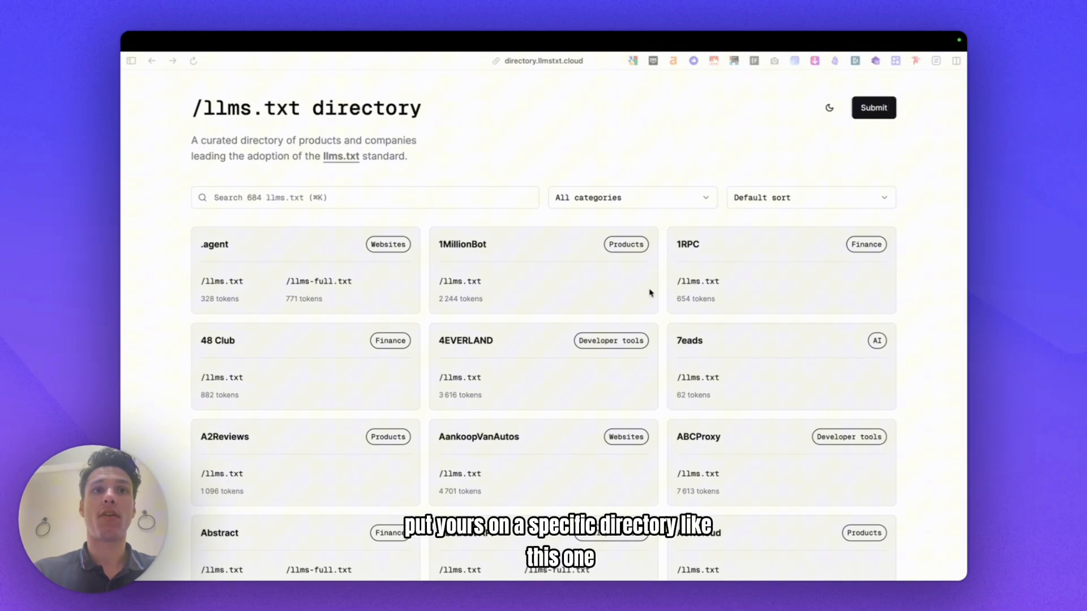
- View the directory's Tally submission form and scroll through it
click(542, 60)
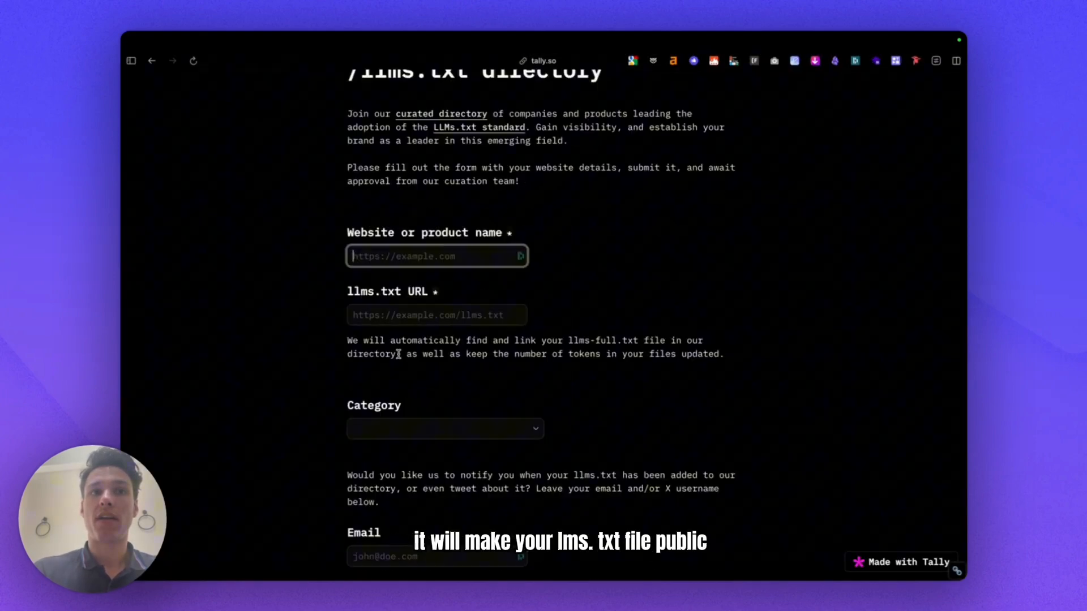
scroll(down, 3)
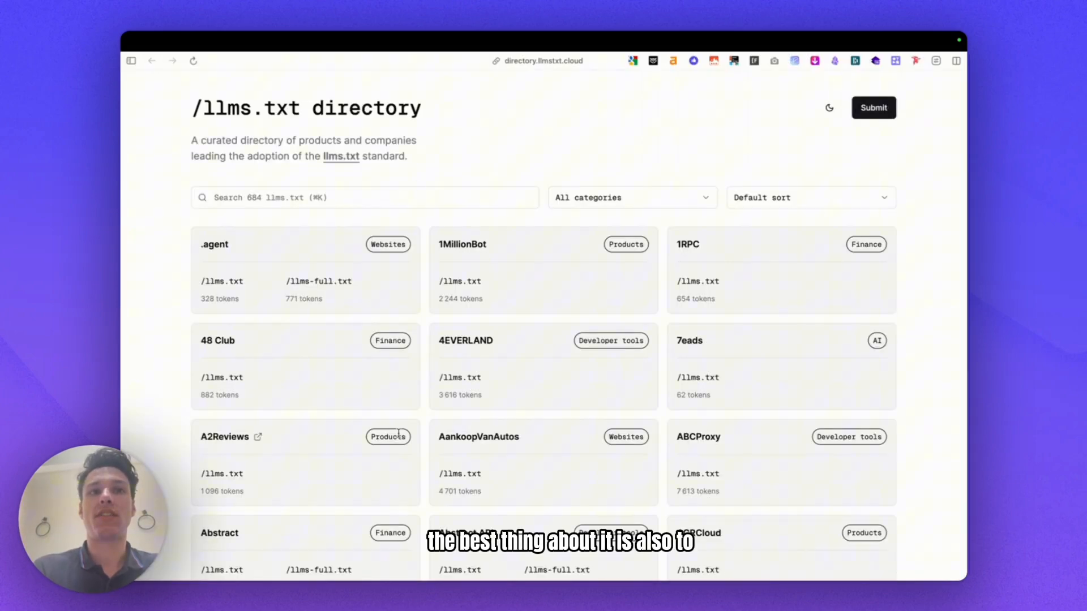
- Go to the 48 Club website and edit its address to append /llms.txt
click(218, 341)
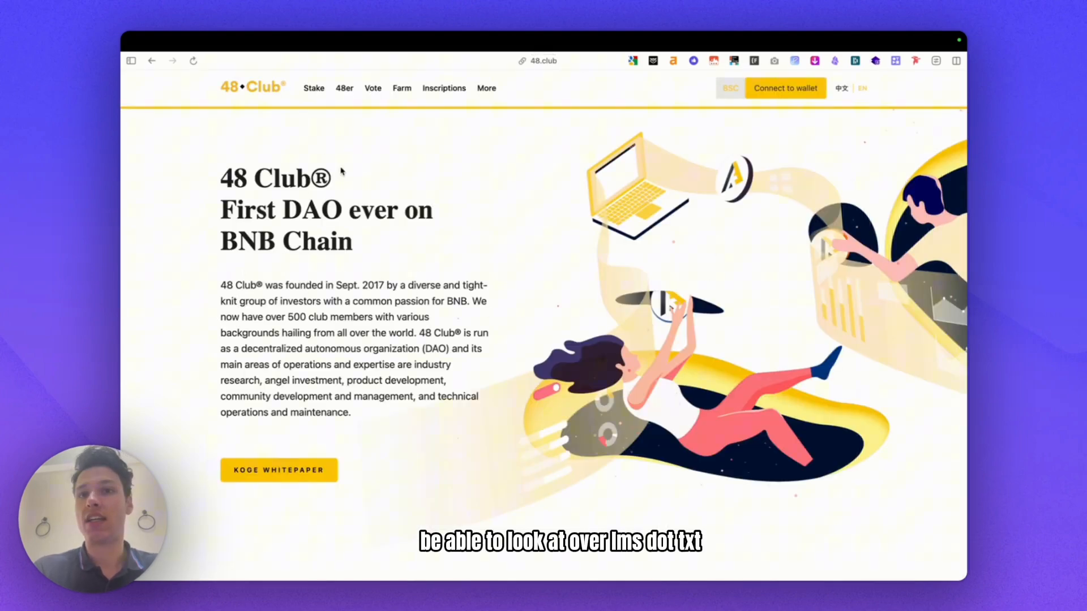
click(544, 60)
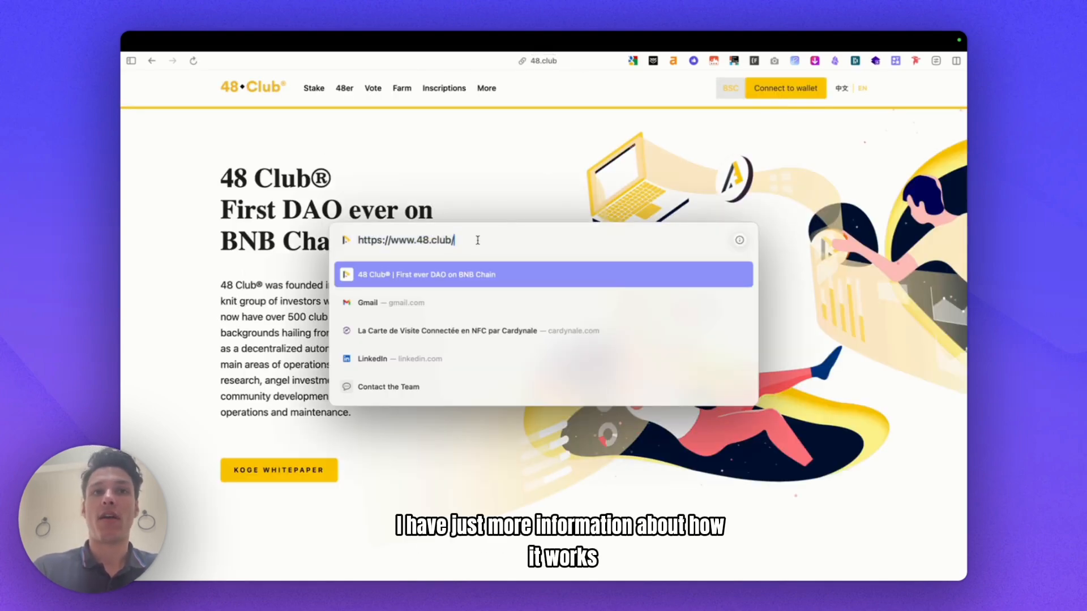